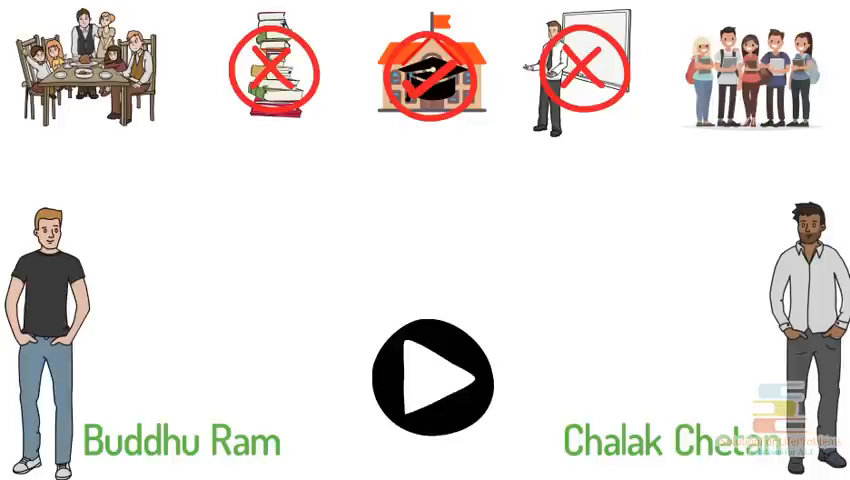
click(432, 376)
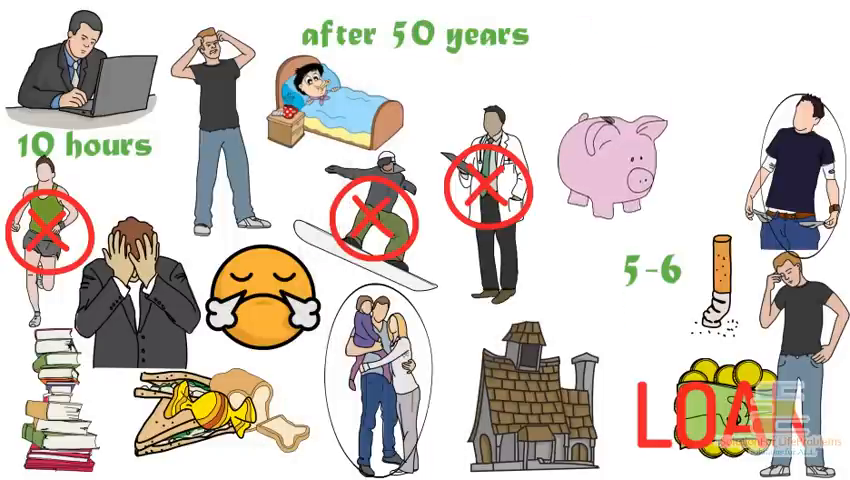
click(608, 172)
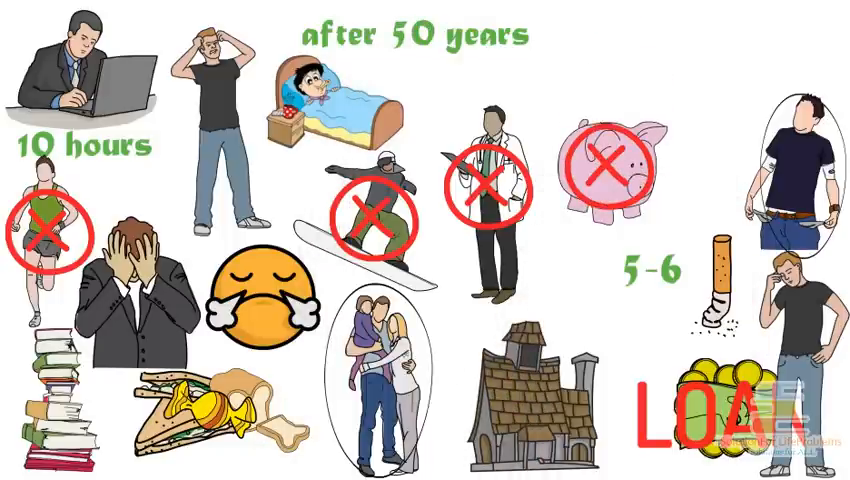